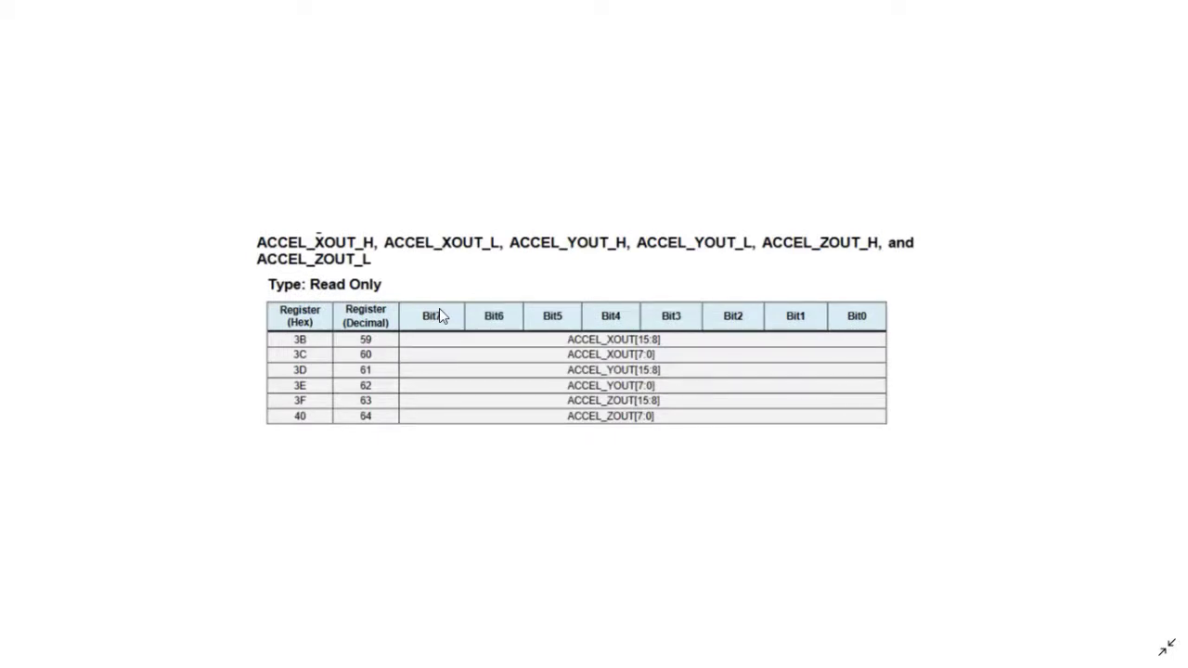
mouse_move(306, 444)
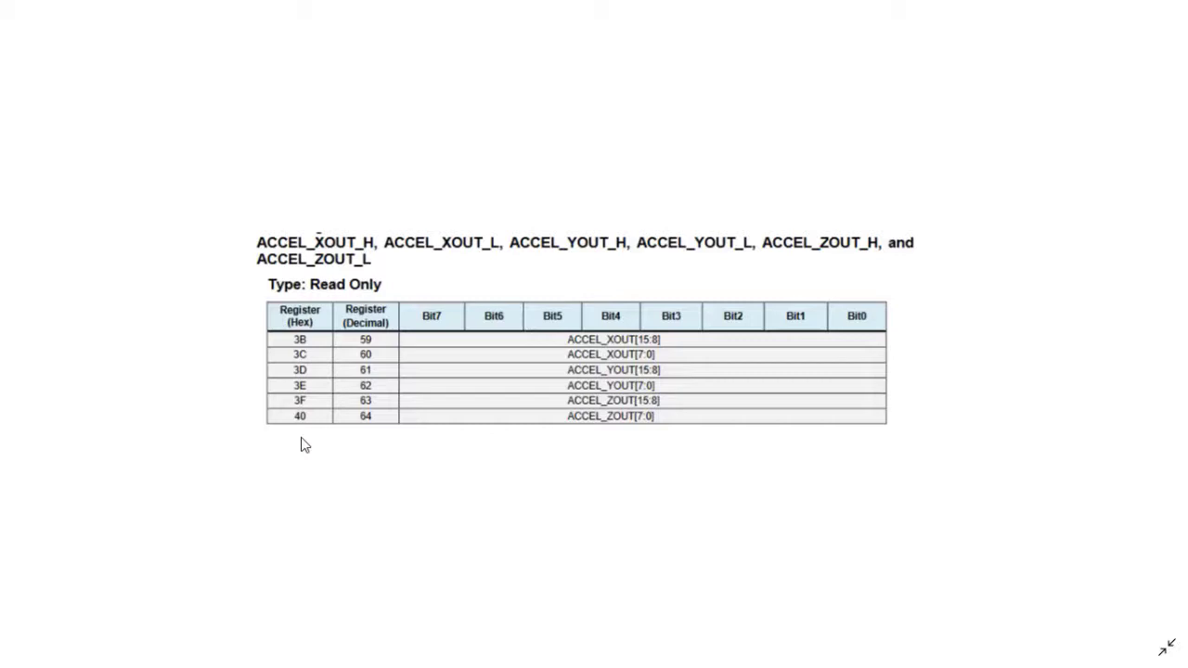
mouse_move(366, 302)
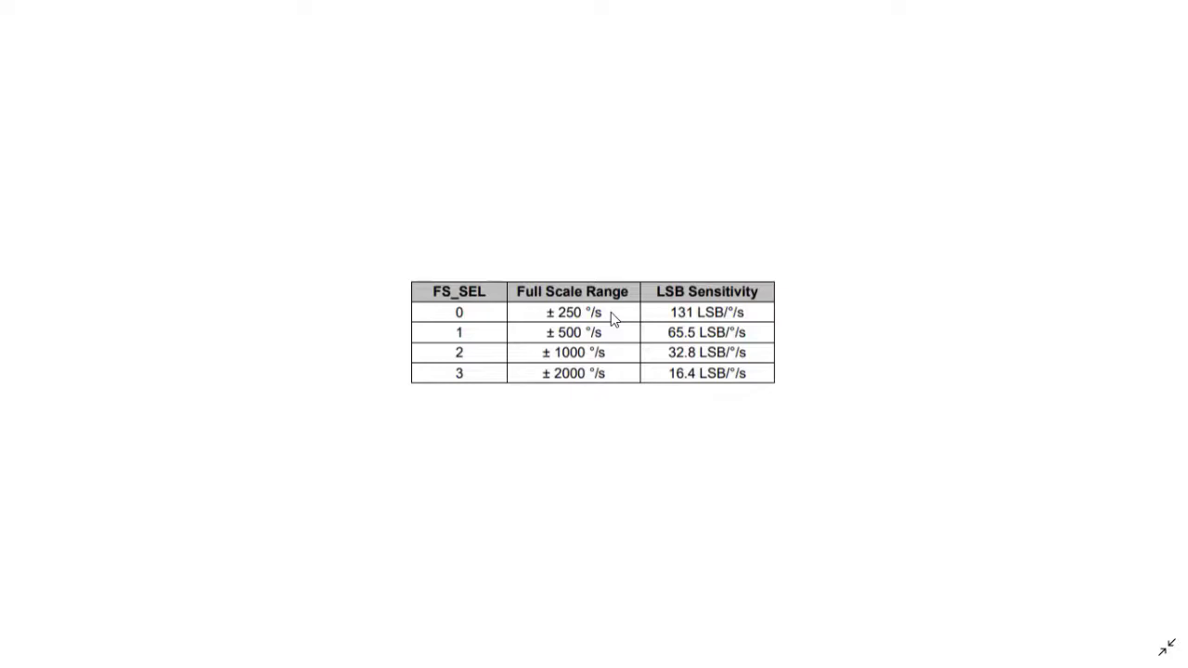
mouse_move(612, 320)
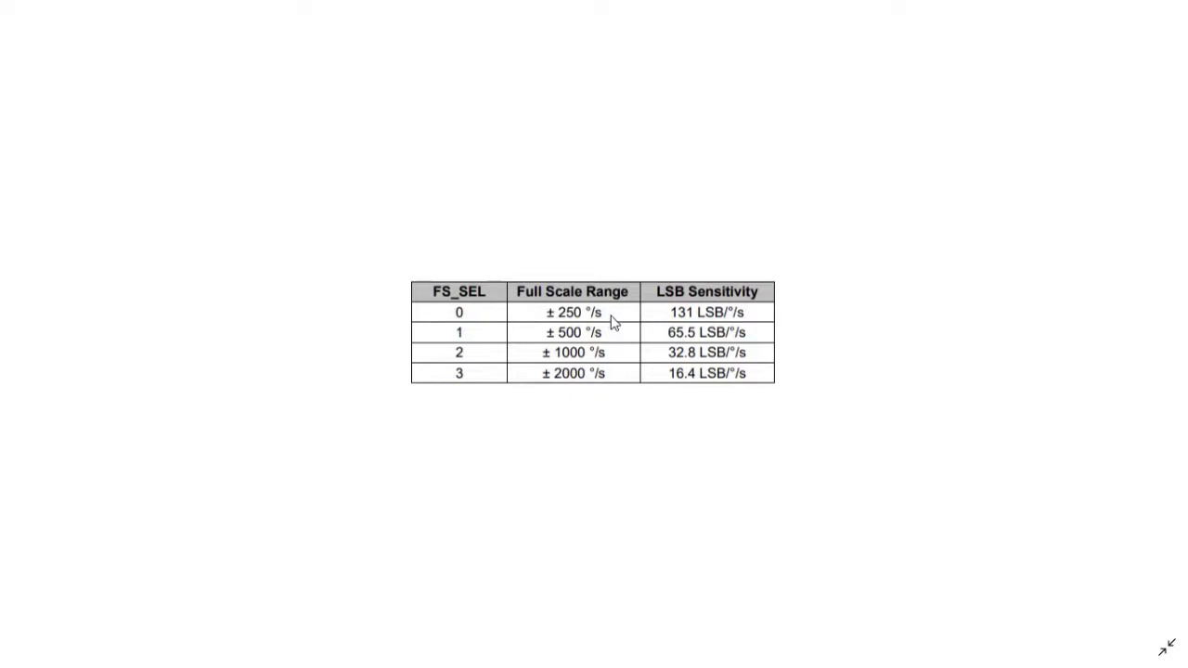
mouse_move(664, 320)
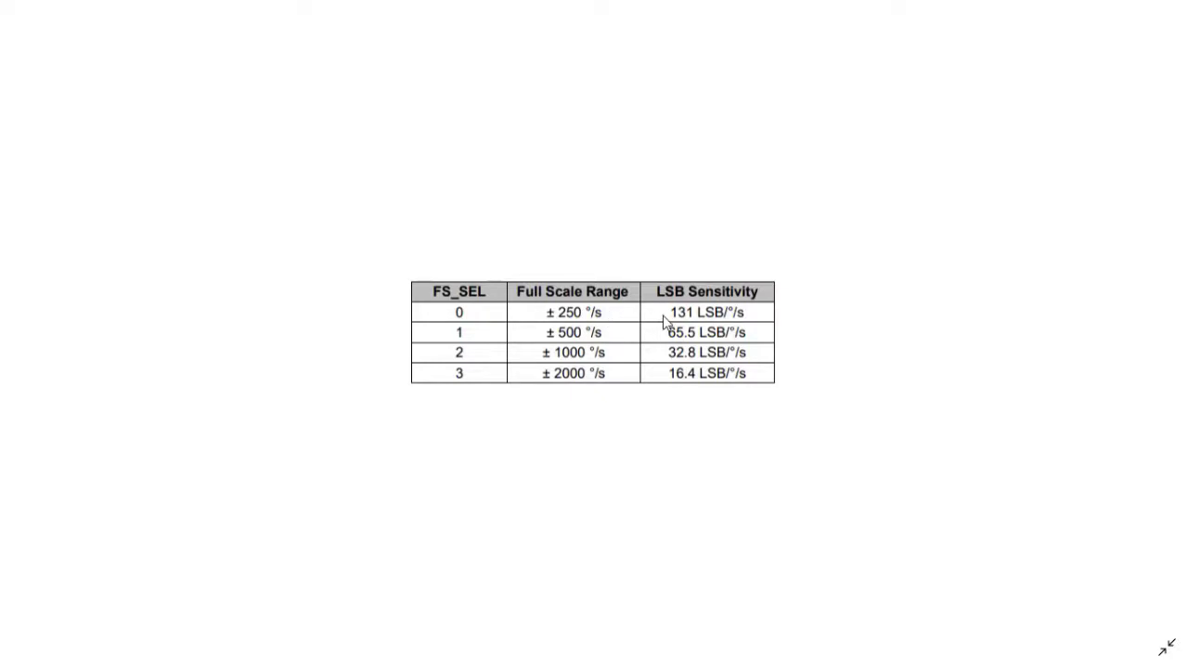
mouse_move(670, 330)
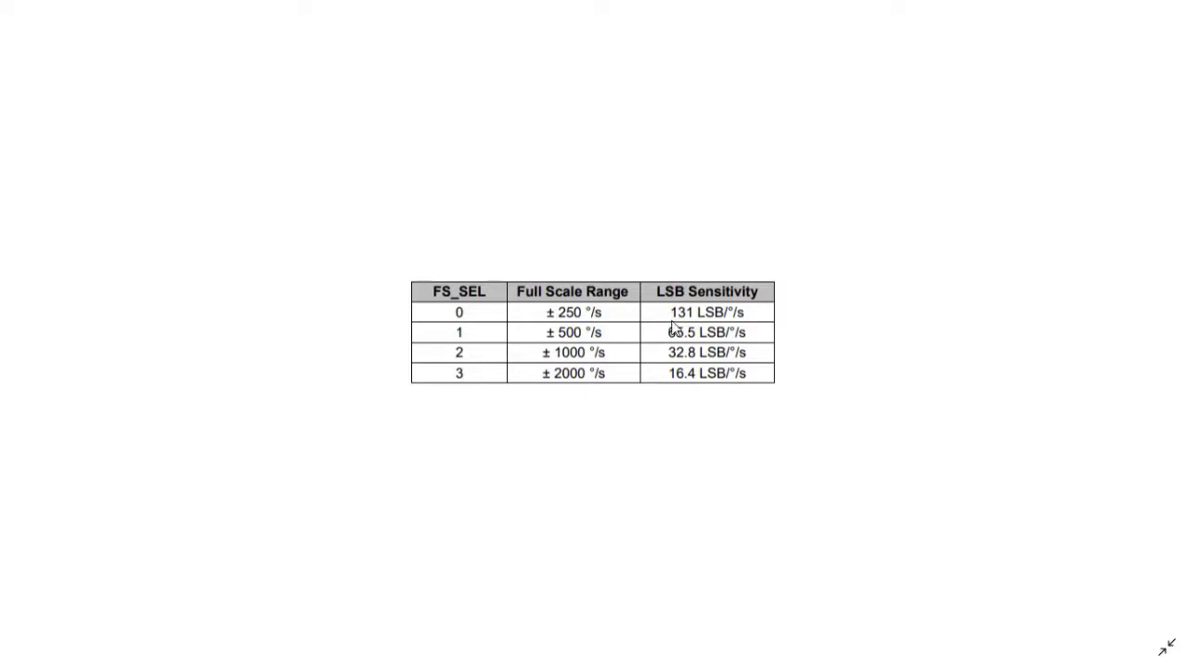
mouse_move(626, 337)
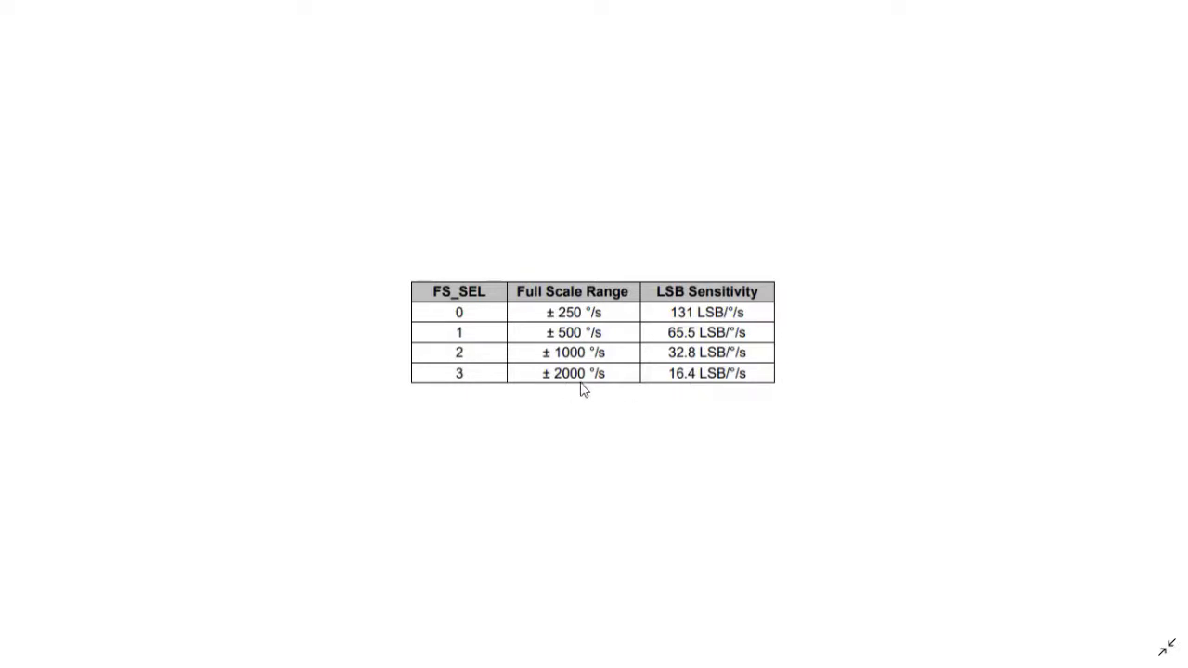
mouse_move(637, 374)
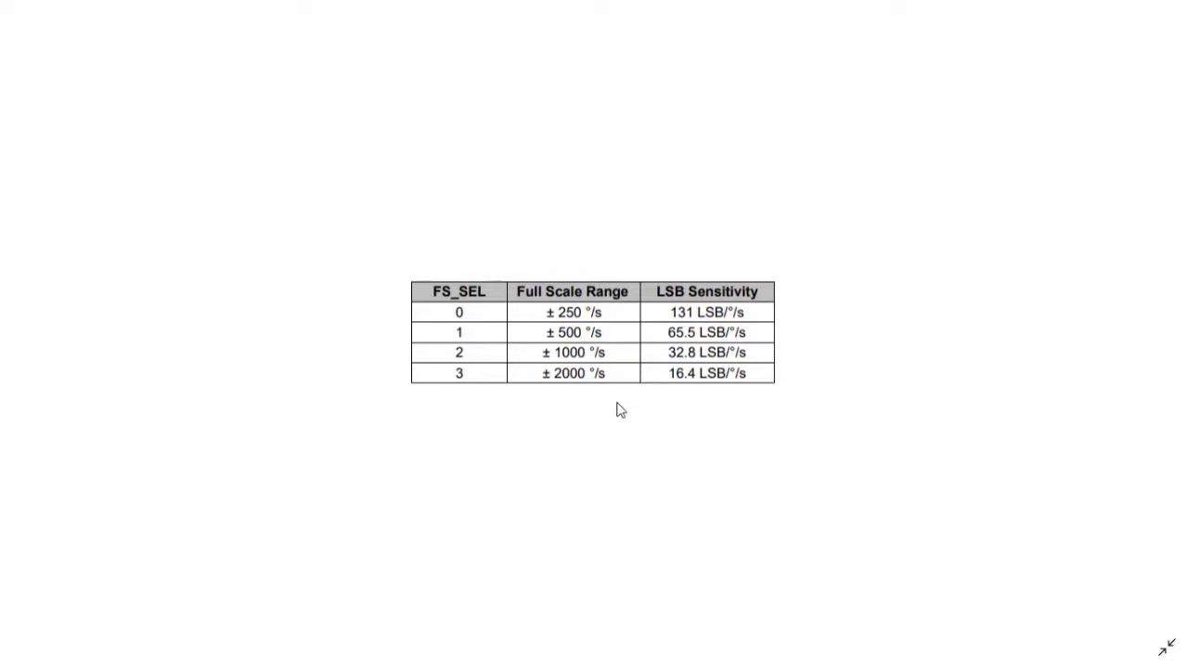
mouse_move(604, 399)
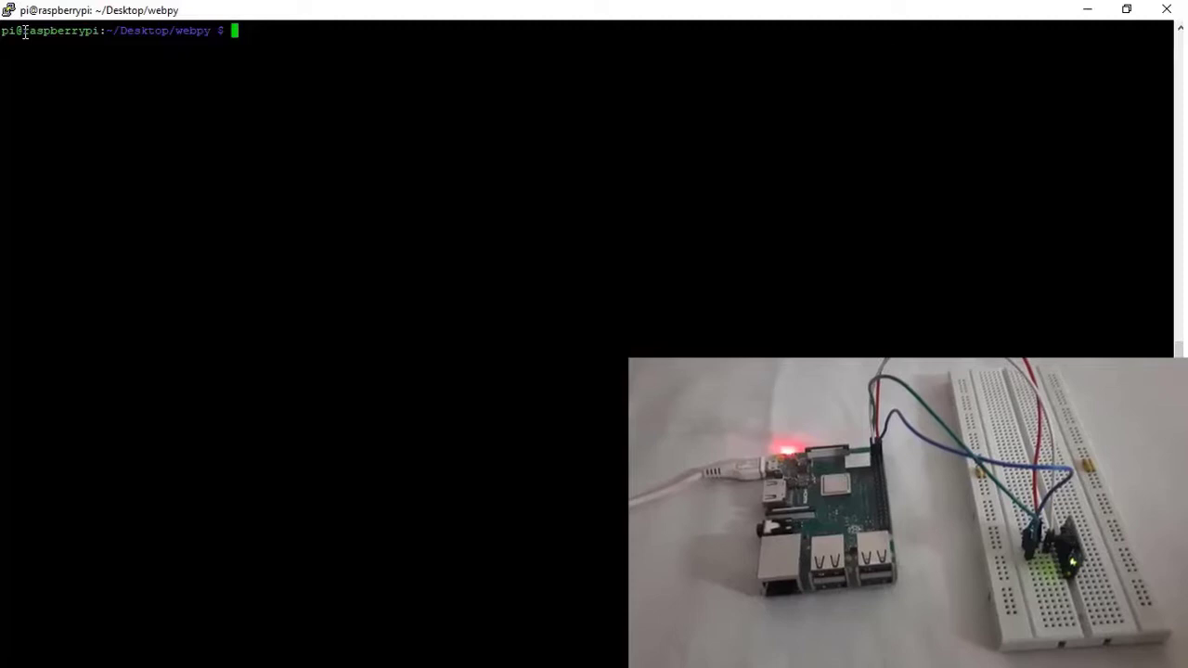
Run the i2cdetect -y 1 bus scan and confirm a single device at 0x68.
type("i2cdte")
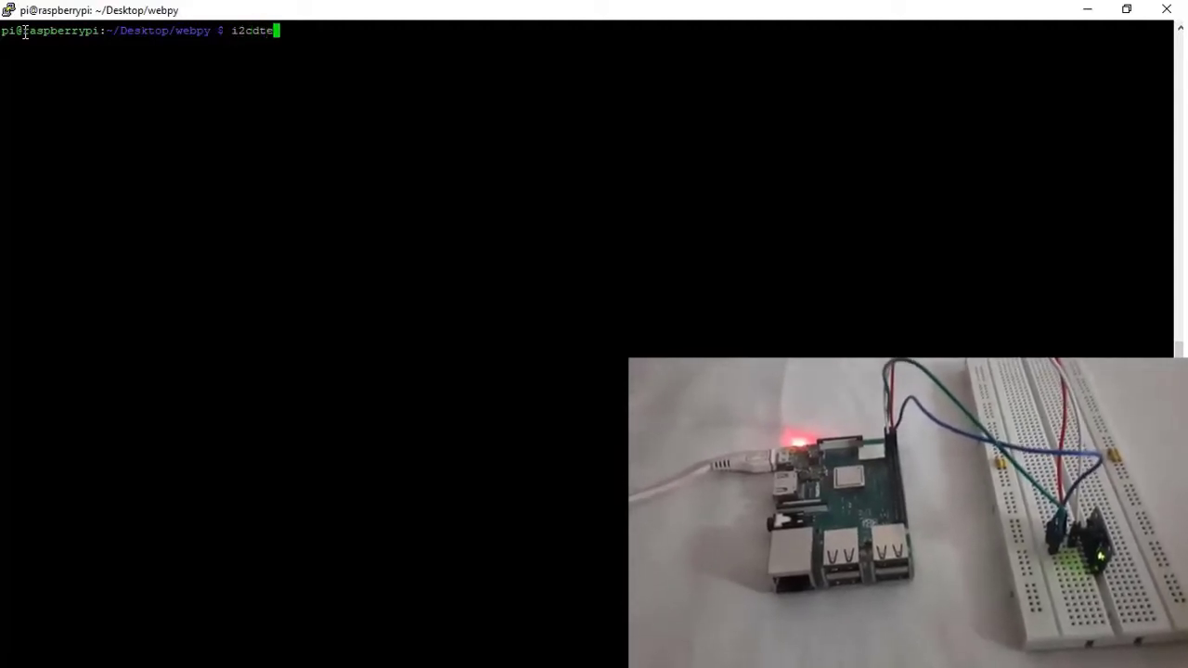
type("ct")
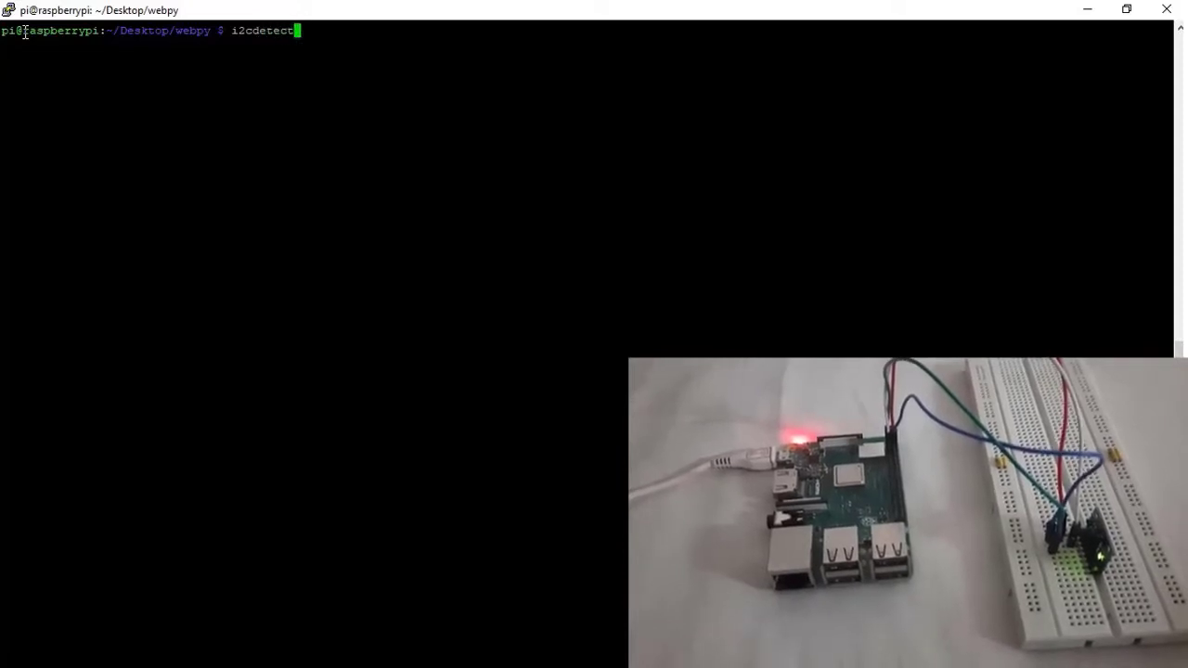
key("Return")
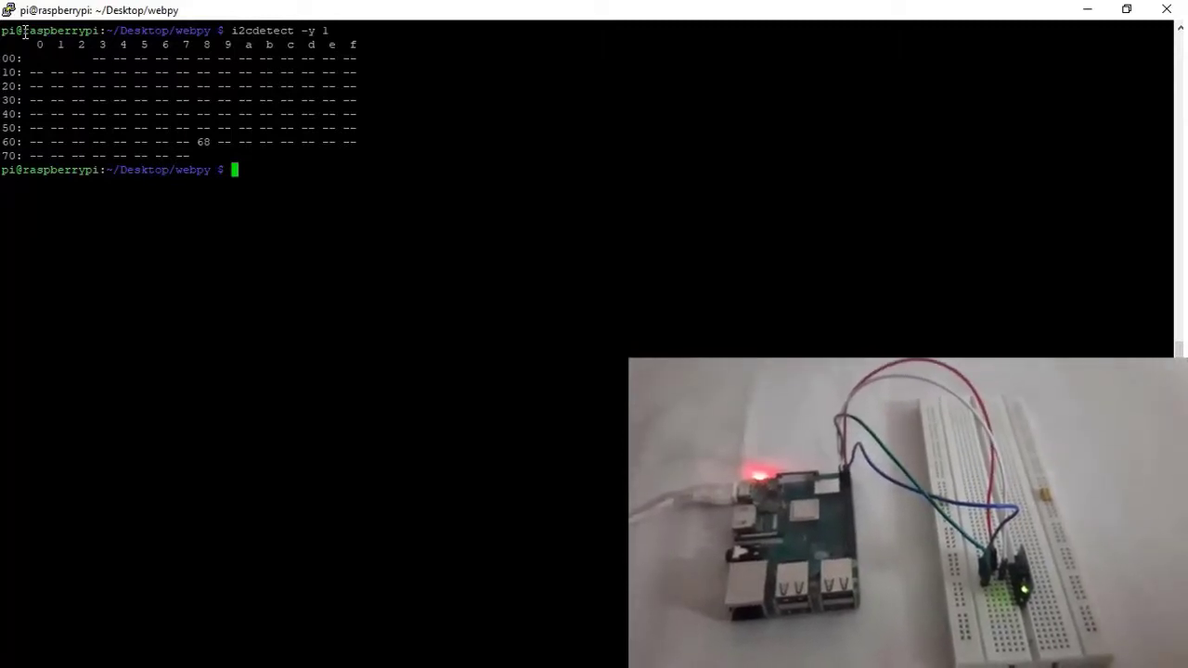
Launch python rrdata.py and watch gyroscope and accelerometer readings stream as the sensor moves.
type("python")
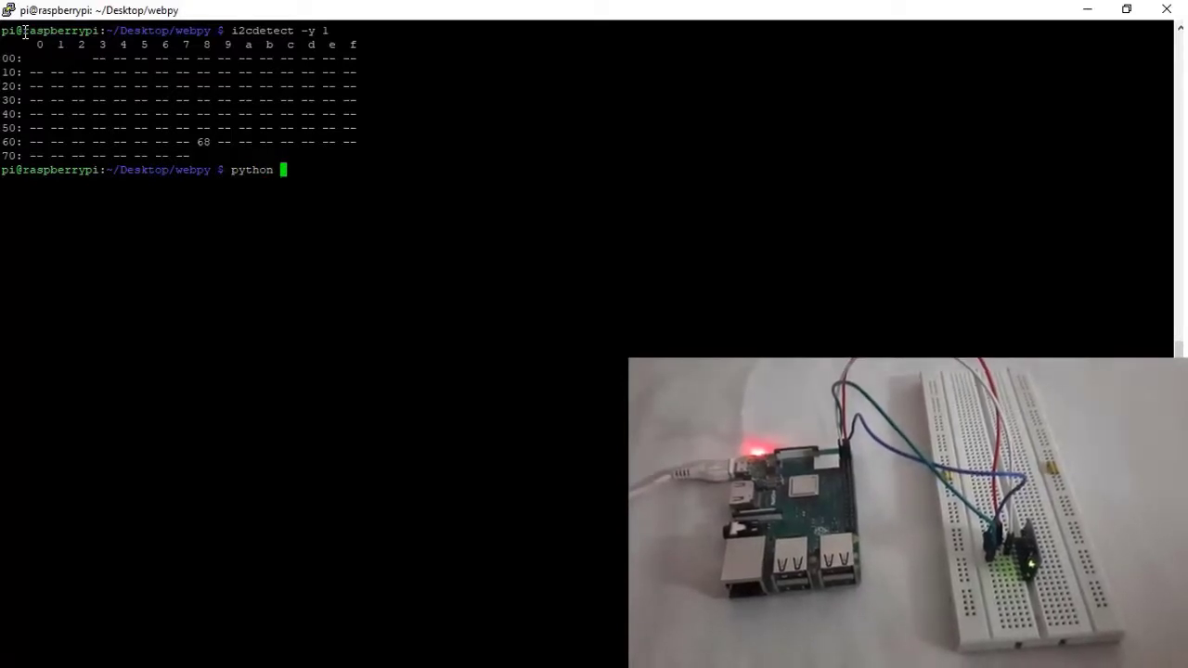
type("rrd")
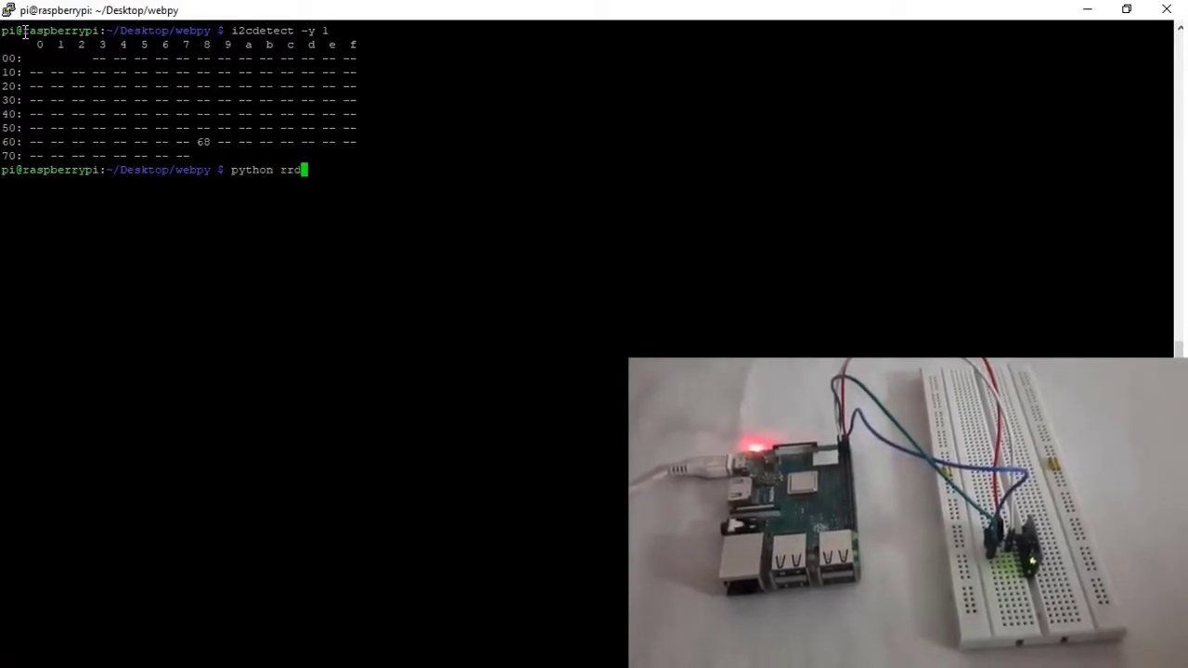
type("ata")
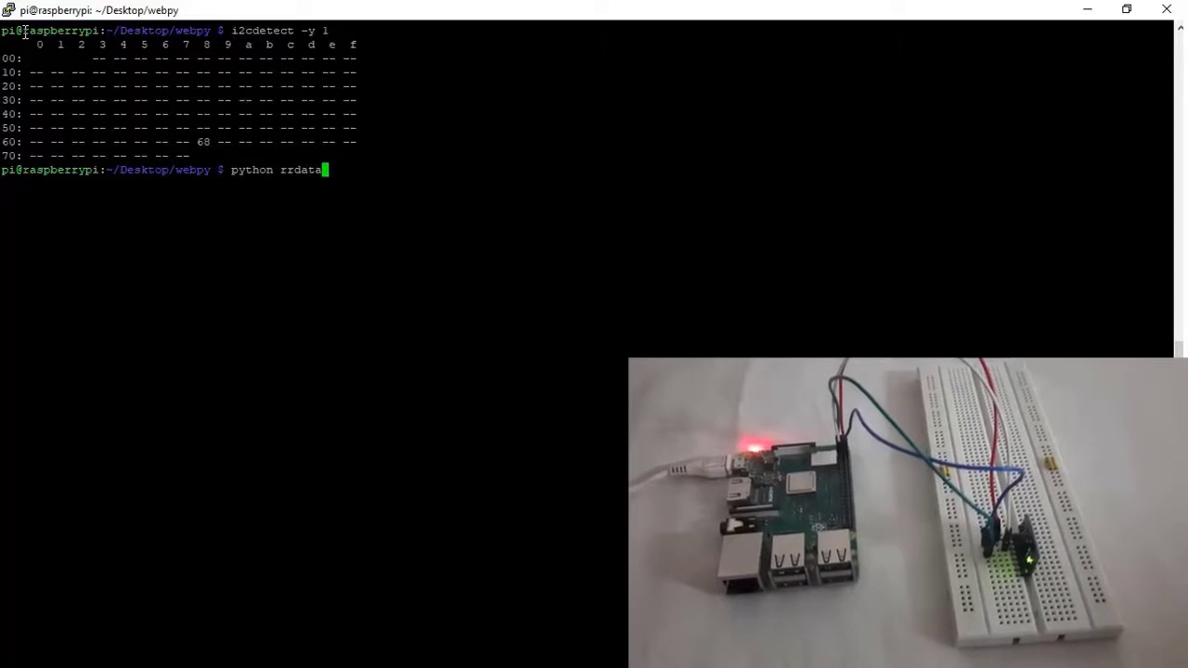
type(".p")
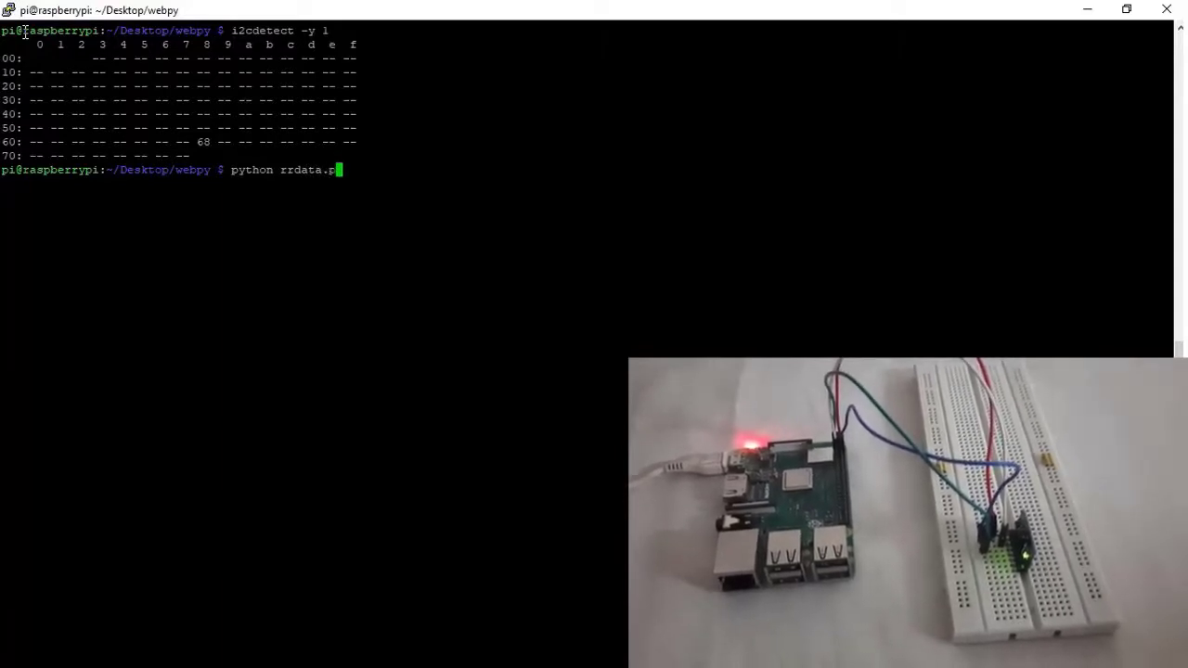
key("Return")
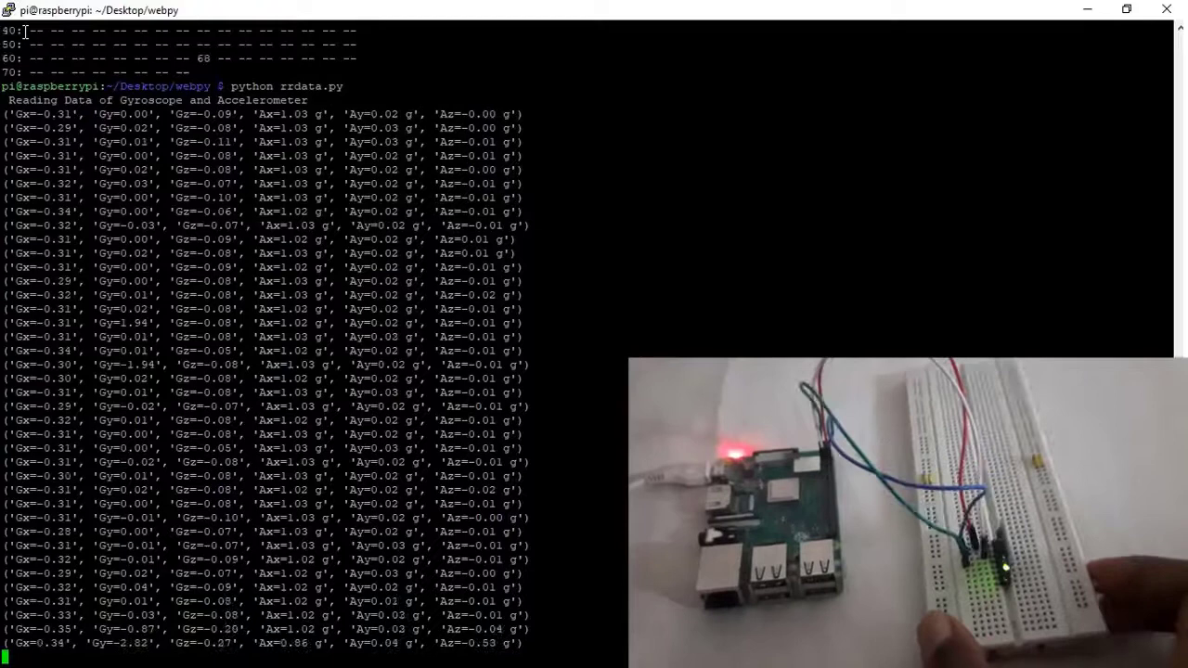
scroll("down", 3)
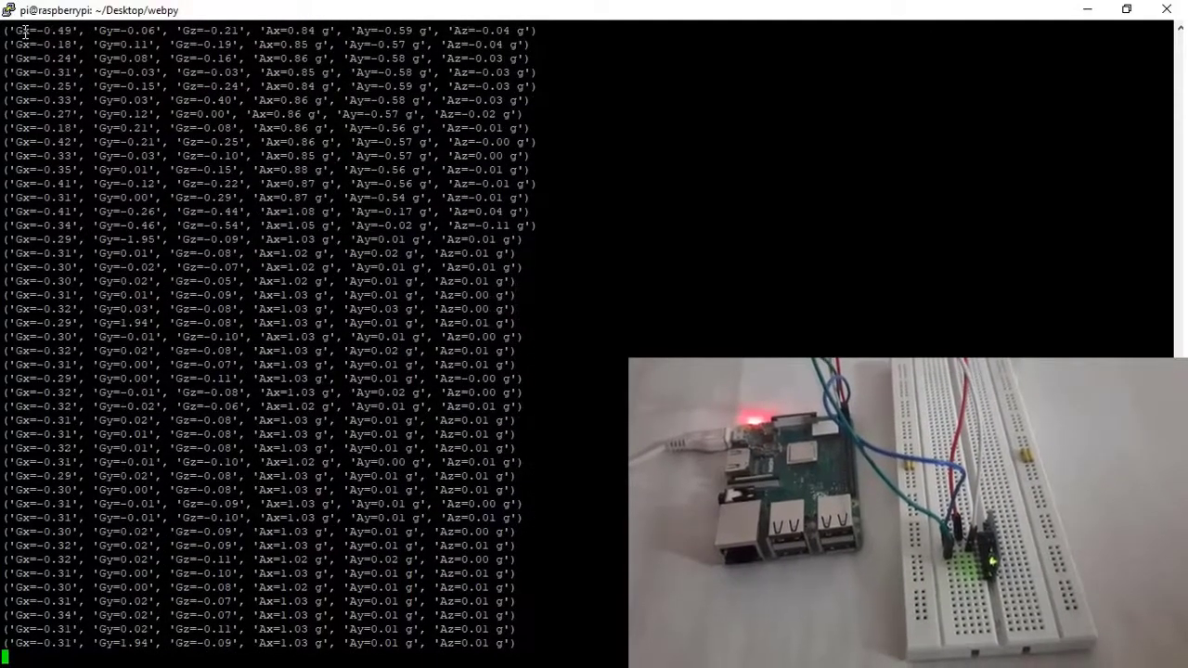
Stop the running script and view rrdata.py's register addresses and MPU_Init in IDLE.
key("ctrl+c")
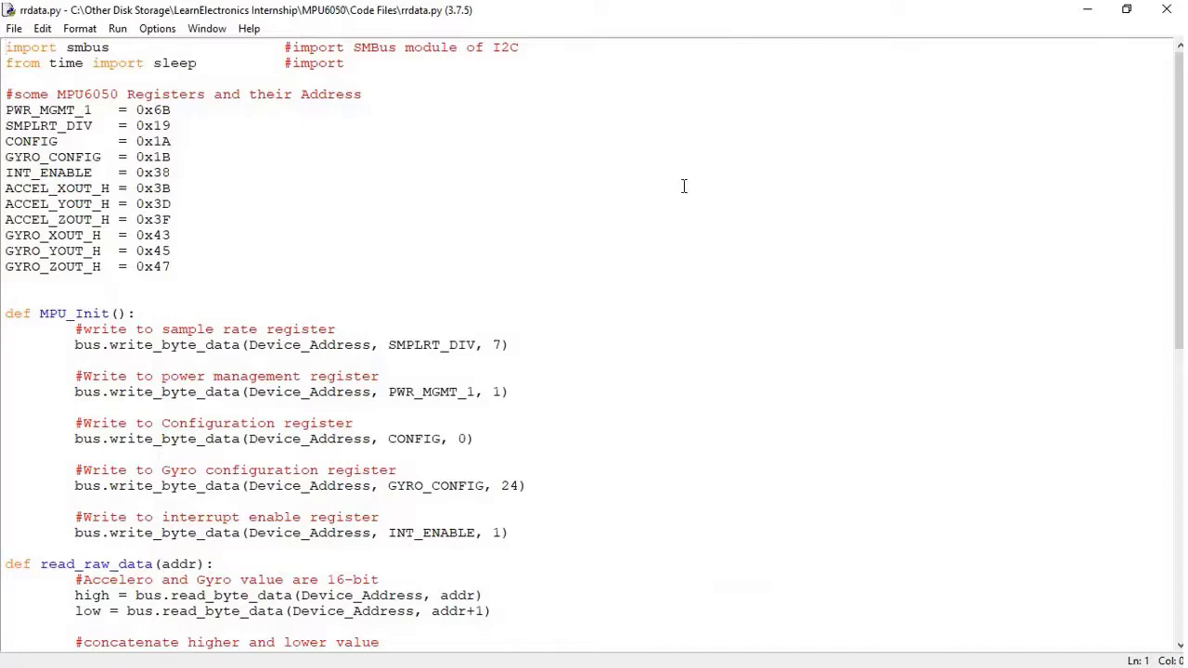
left_click(7, 48)
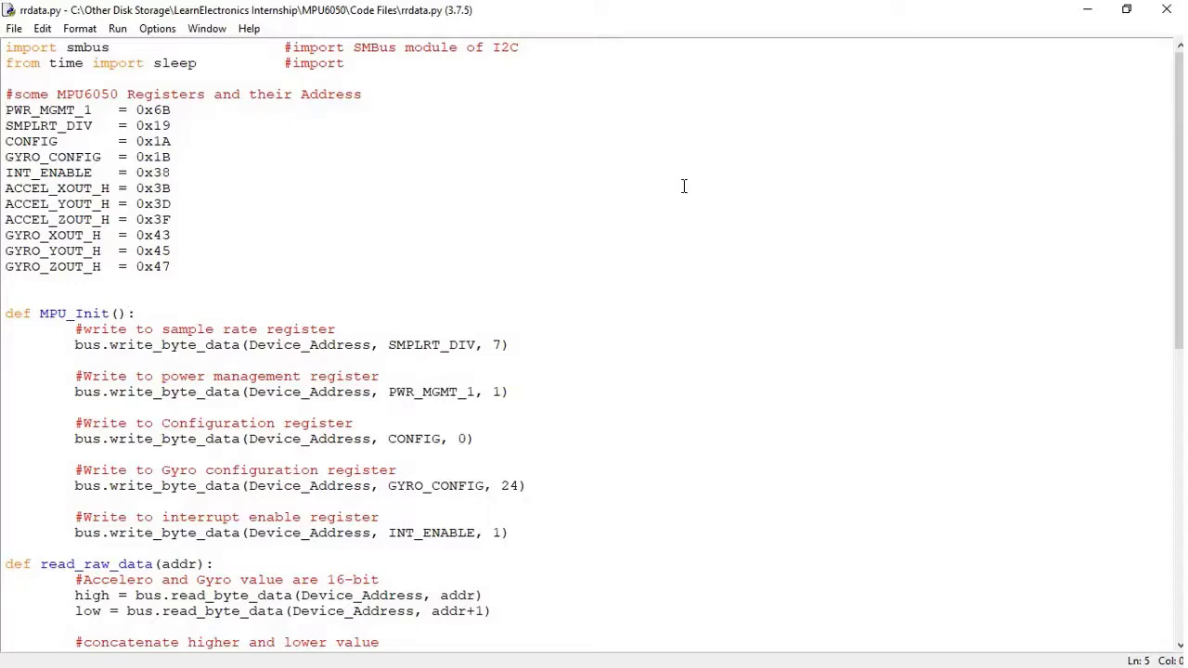
left_click(5, 141)
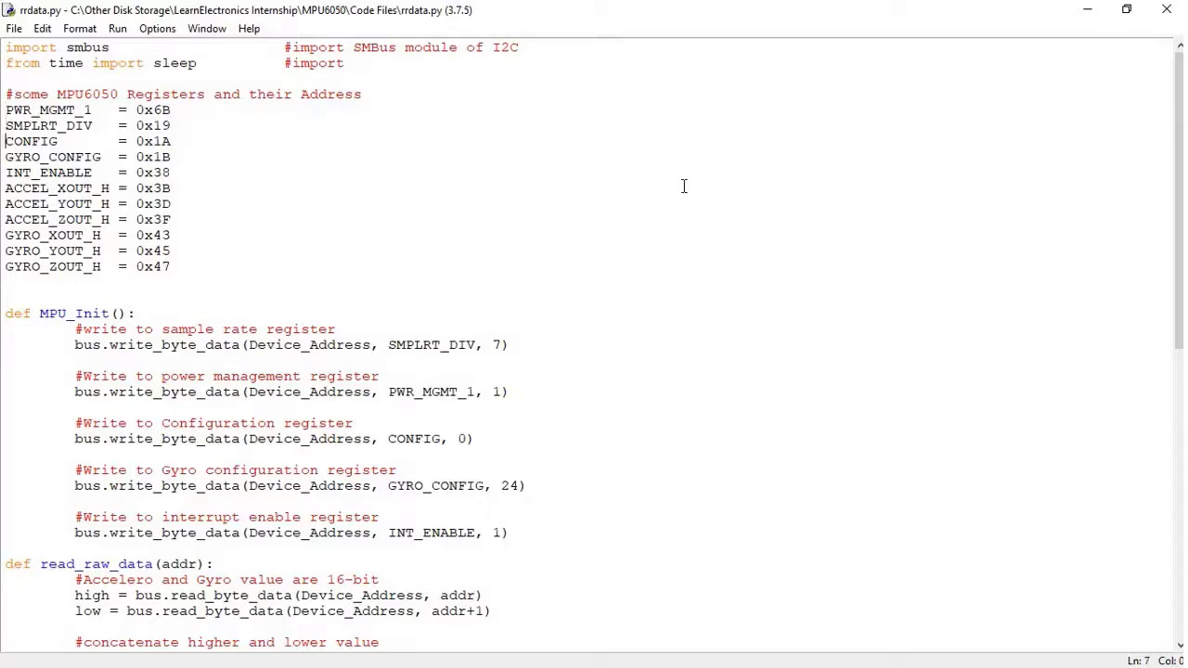
left_click(5, 109)
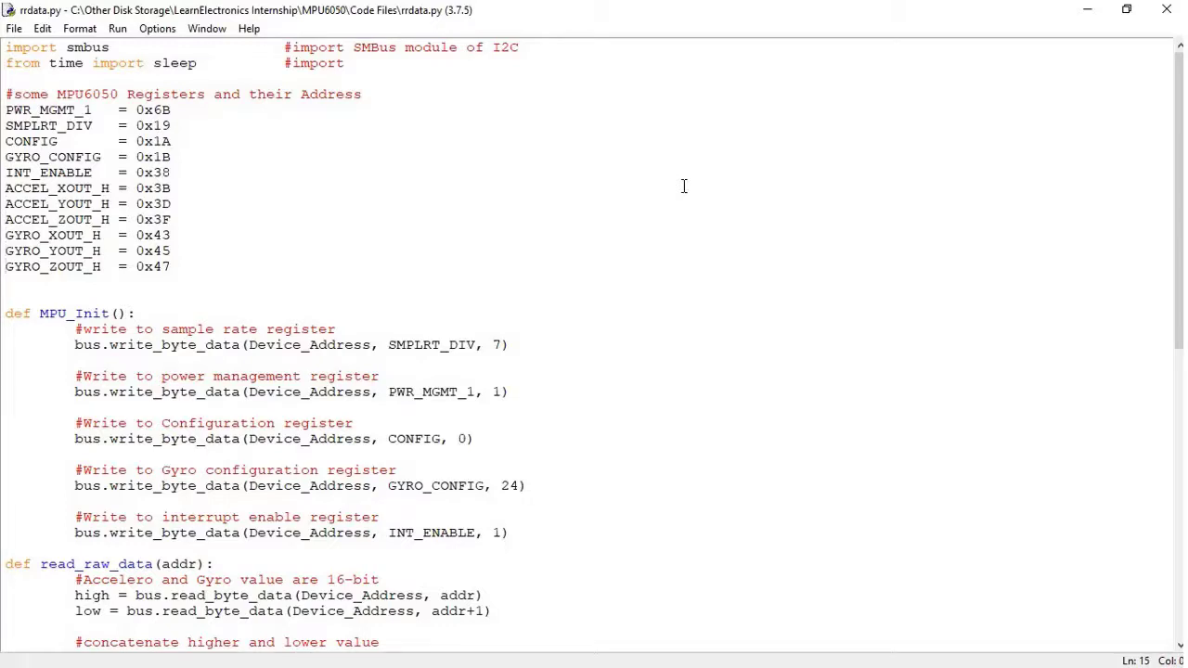
left_click(9, 297)
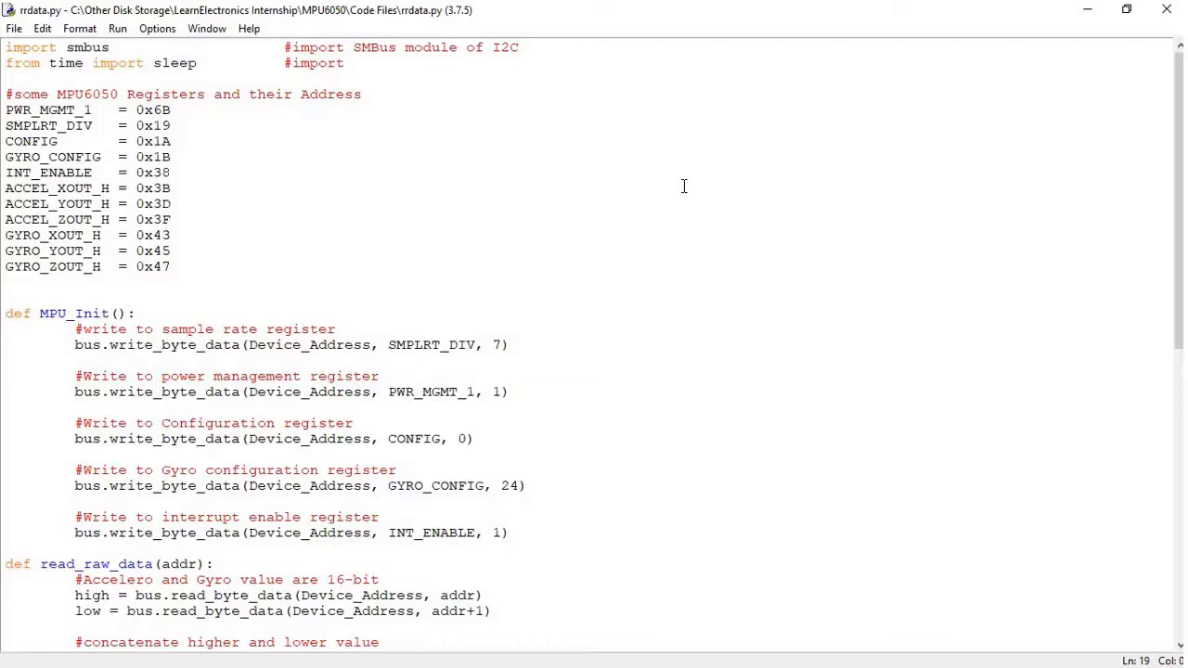
left_click(5, 328)
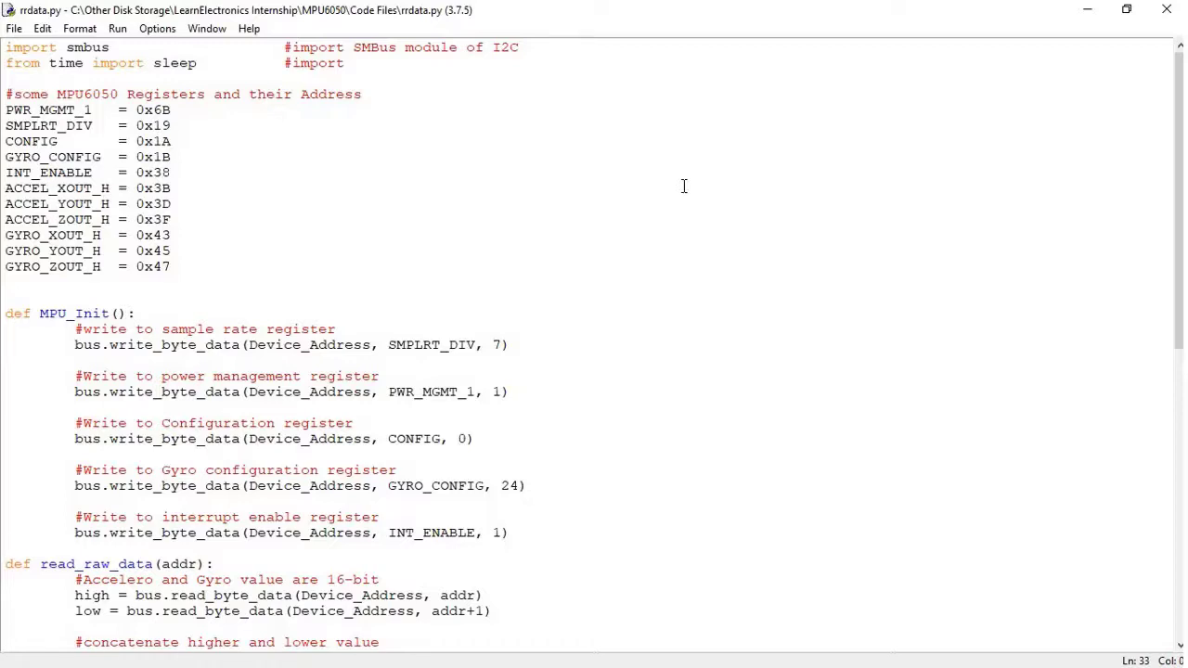
left_click(8, 548)
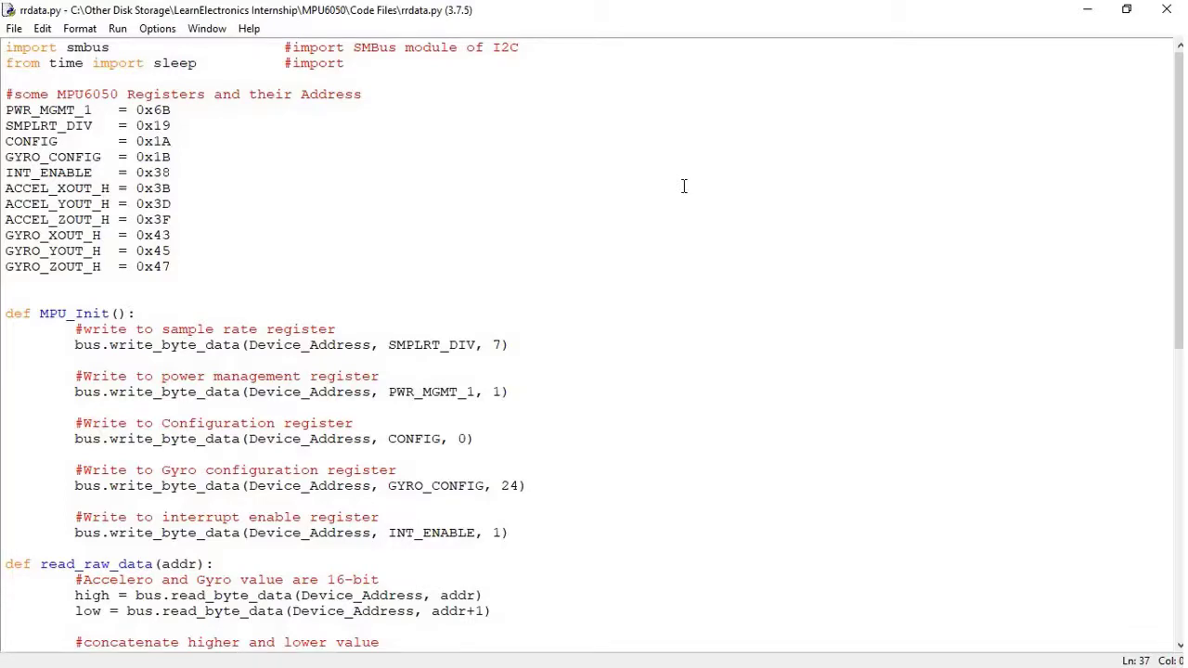
Scroll past read_raw_data to the signed-value conversion, bus and Device_Address lines.
scroll("down", 3)
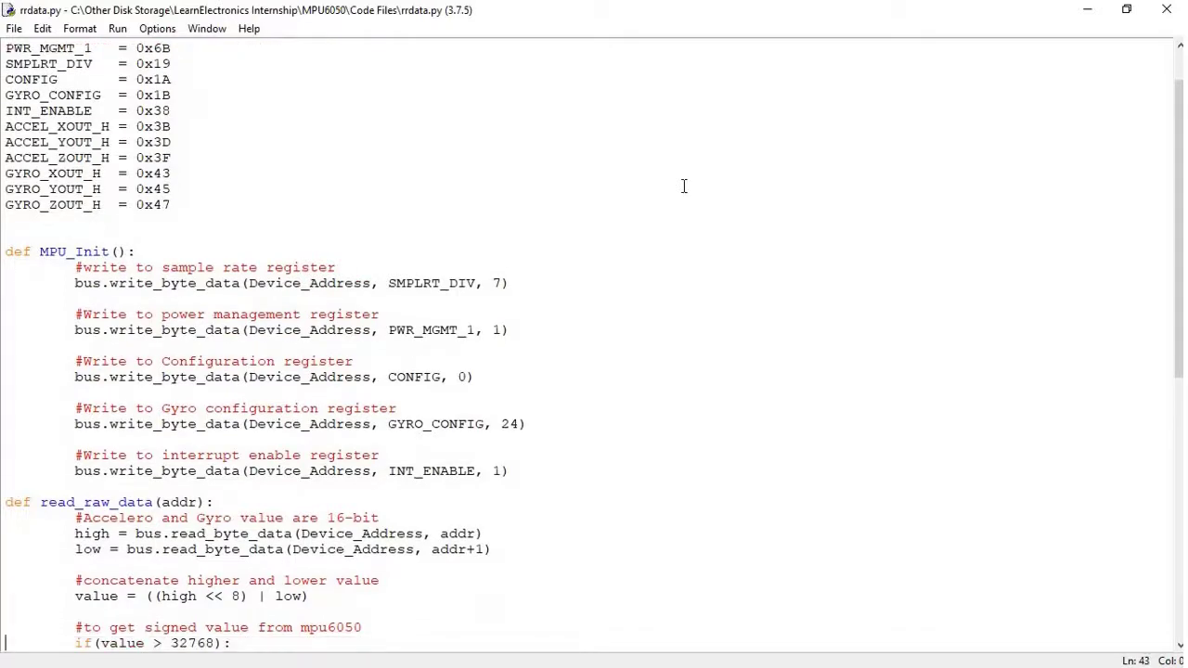
scroll("down", 3)
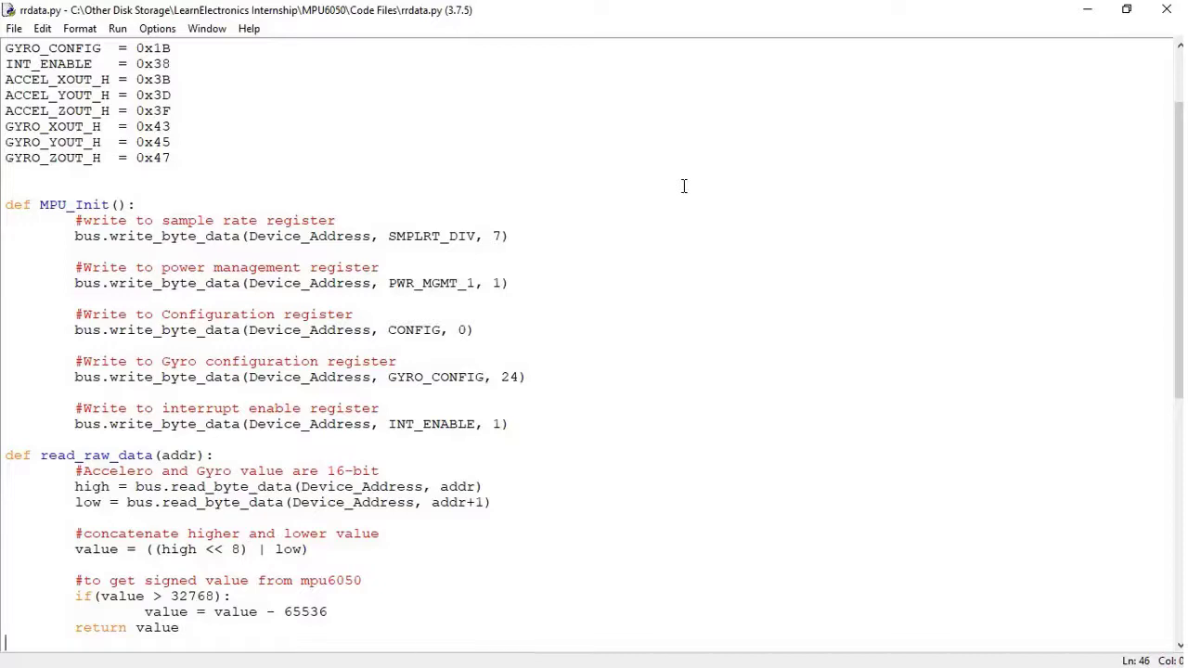
scroll("down", 3)
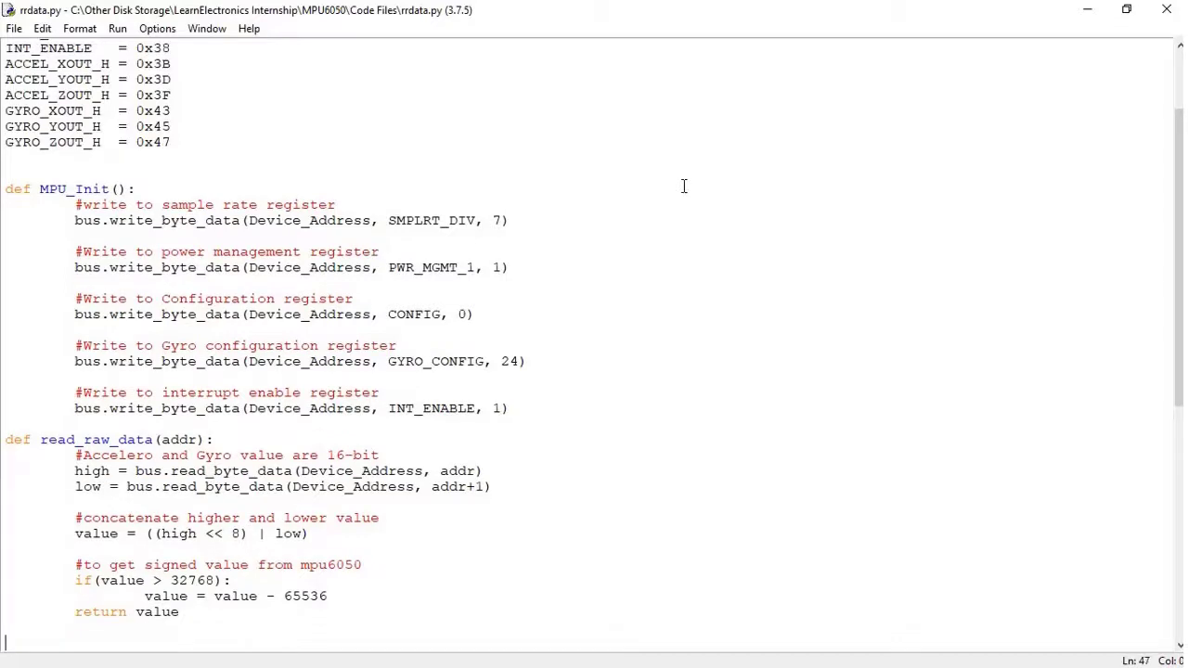
scroll("down", 3)
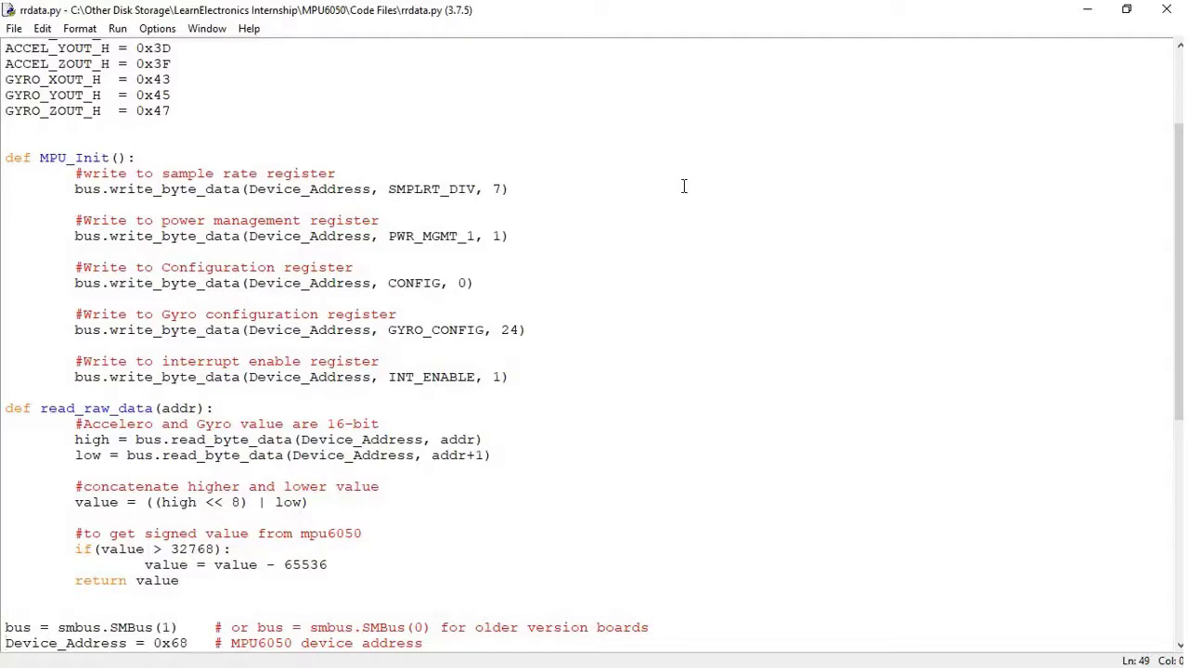
Scroll to the while loop scaling readings by 16384 and 131, then print and sleep(1).
scroll("down", 3)
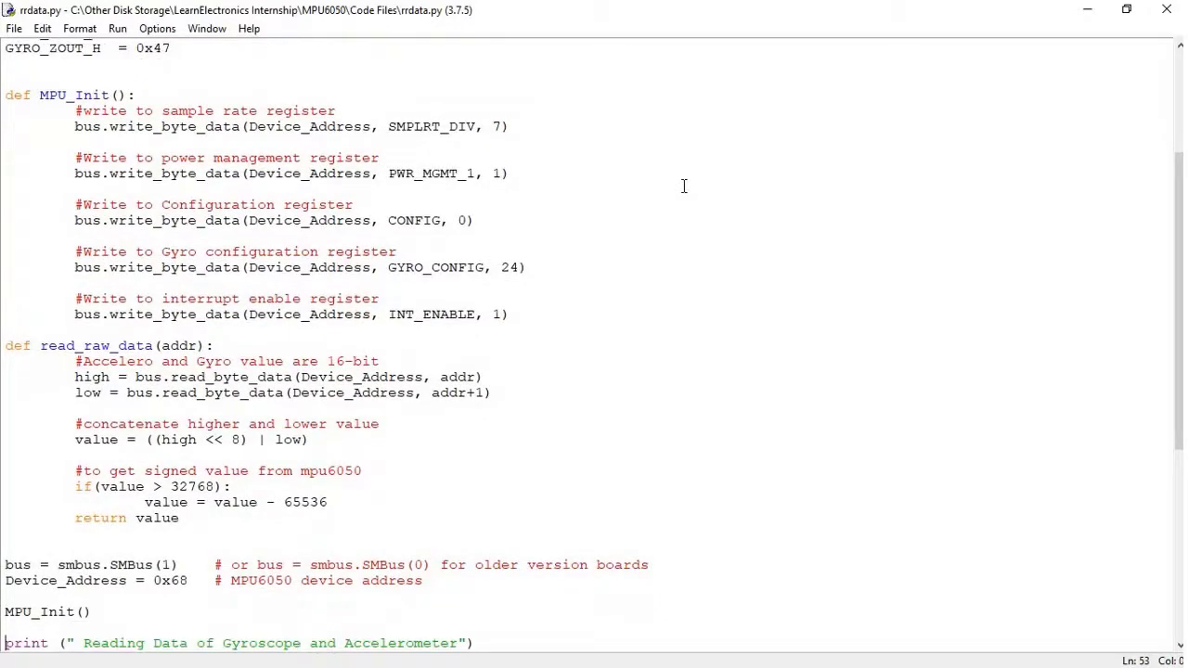
scroll("down", 3)
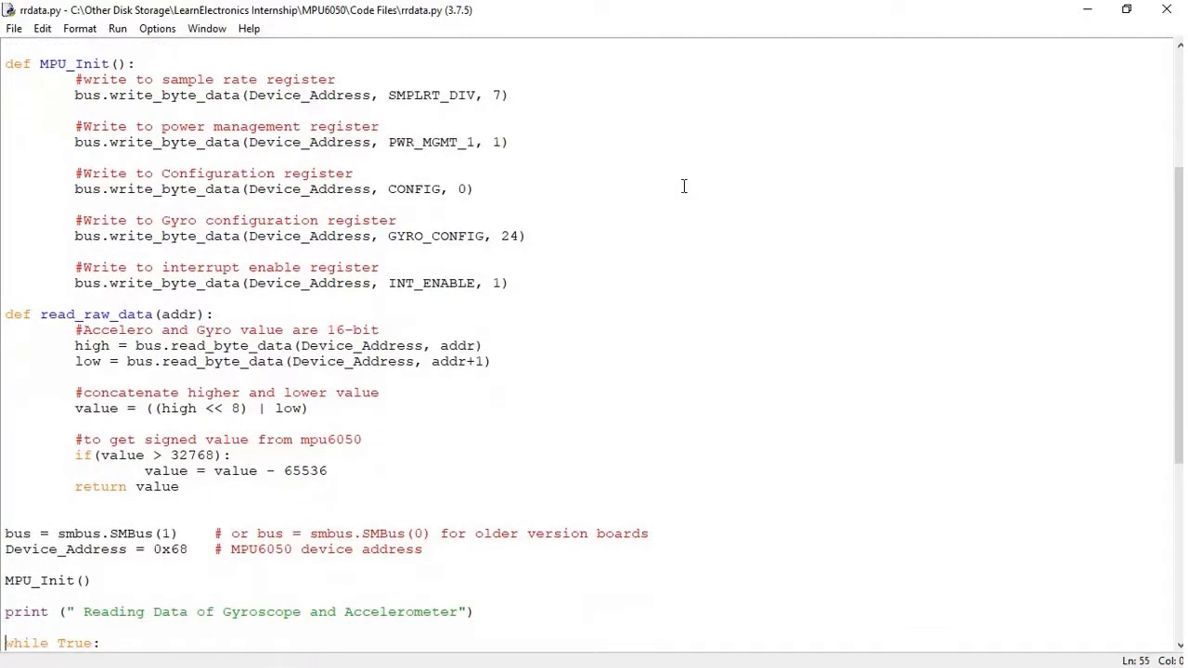
scroll("down", 3)
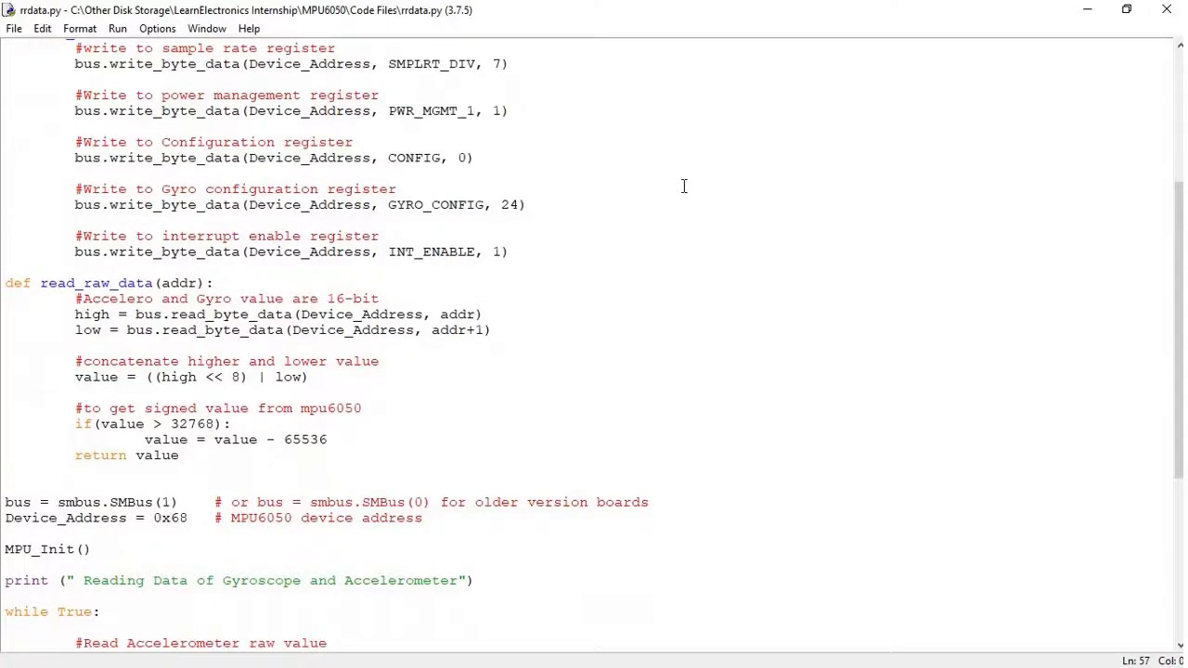
scroll("down", 3)
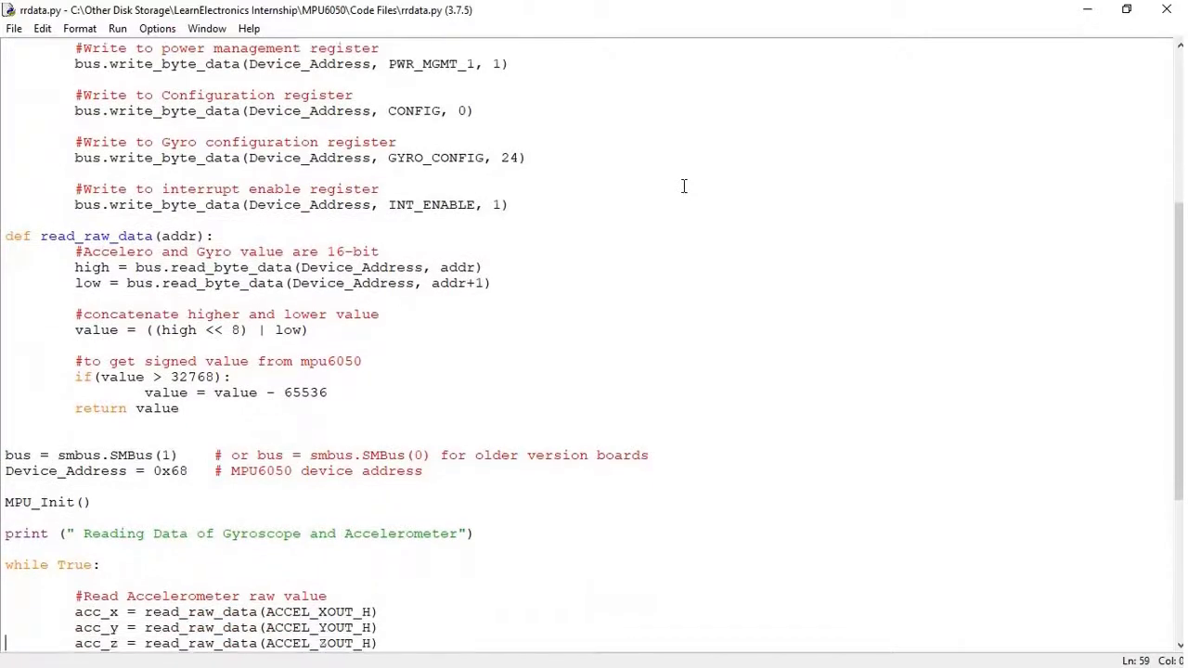
scroll("down", 3)
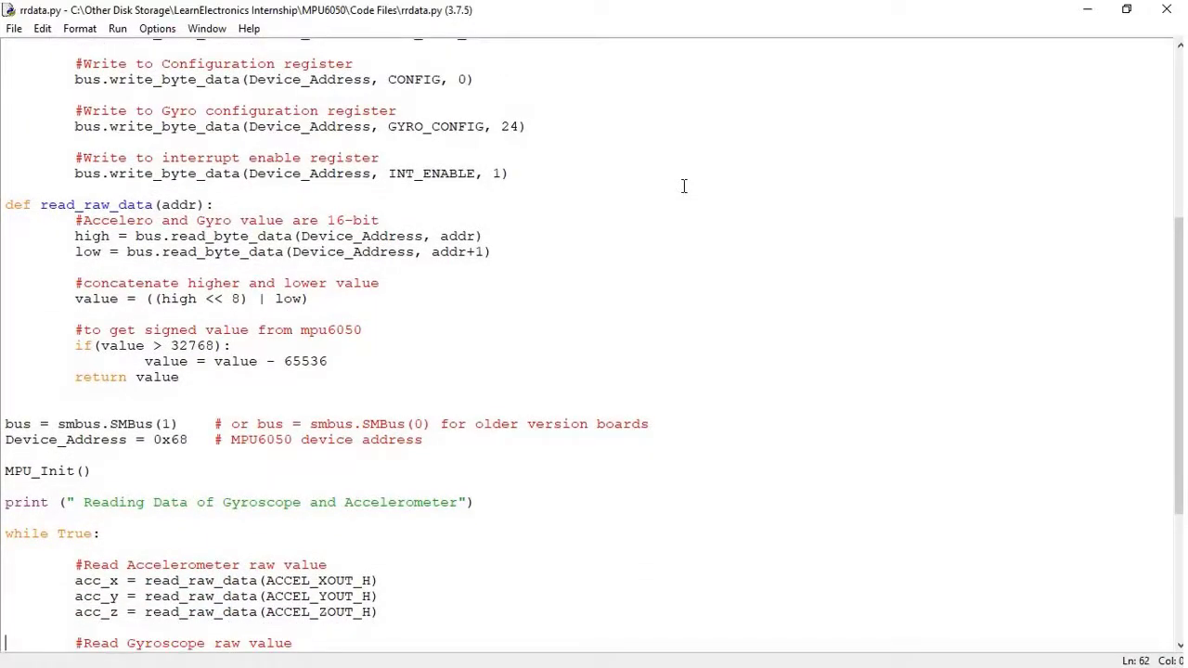
scroll("down", 3)
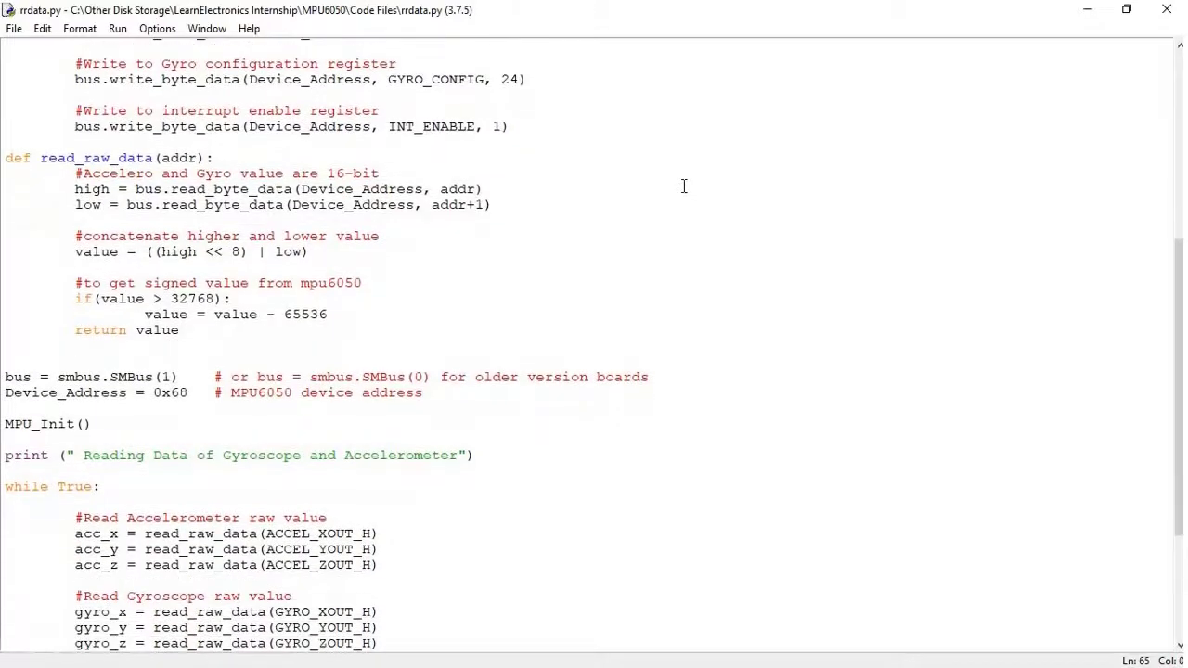
scroll("down", 3)
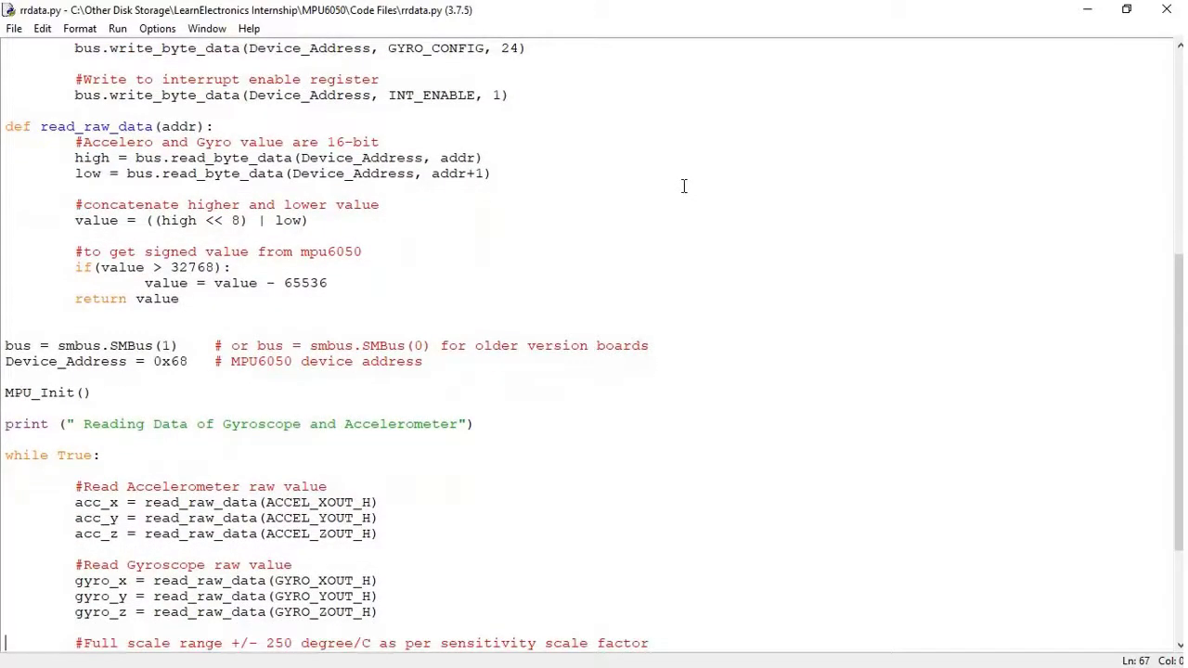
scroll("down", 3)
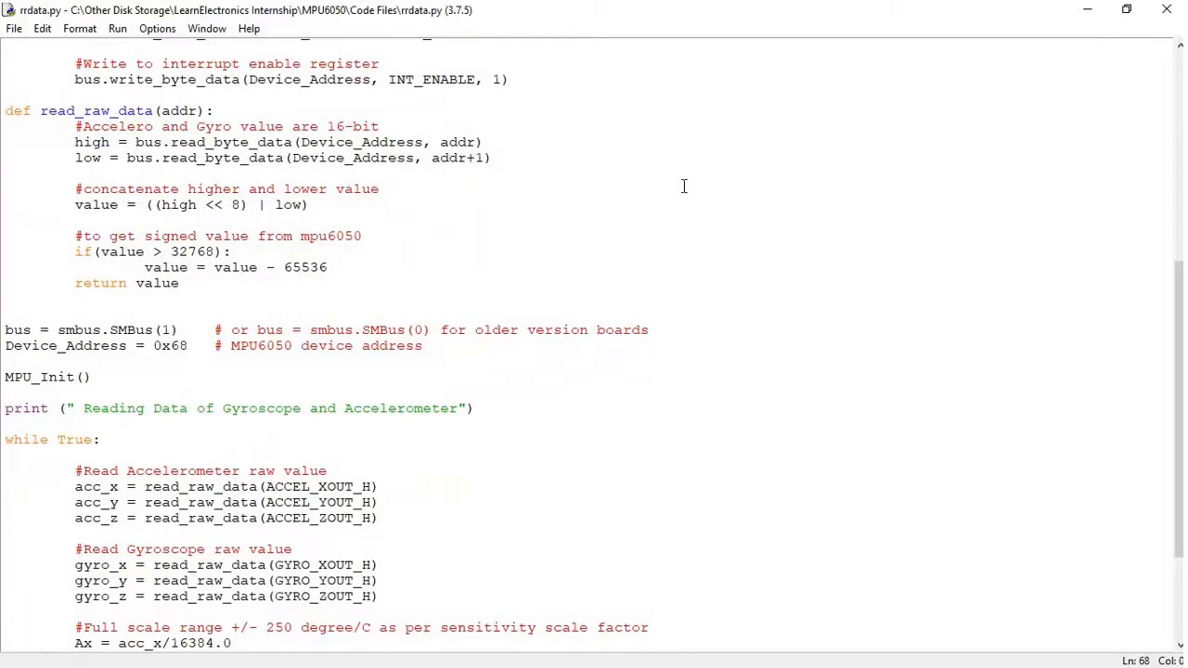
scroll("down", 3)
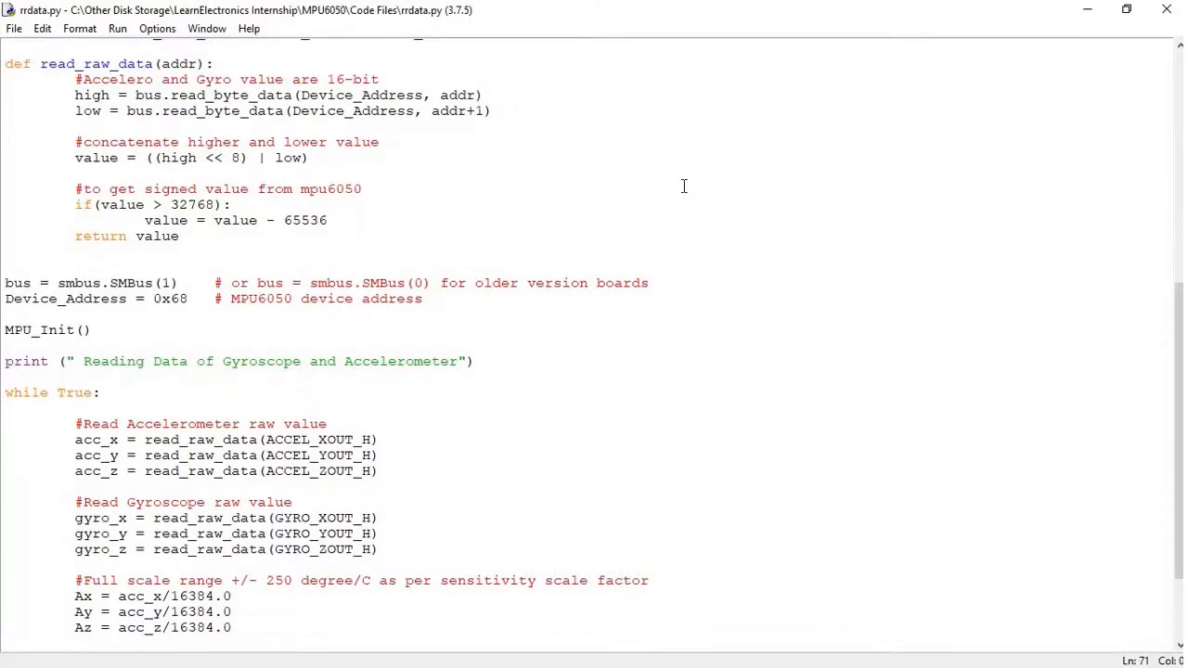
scroll("down", 3)
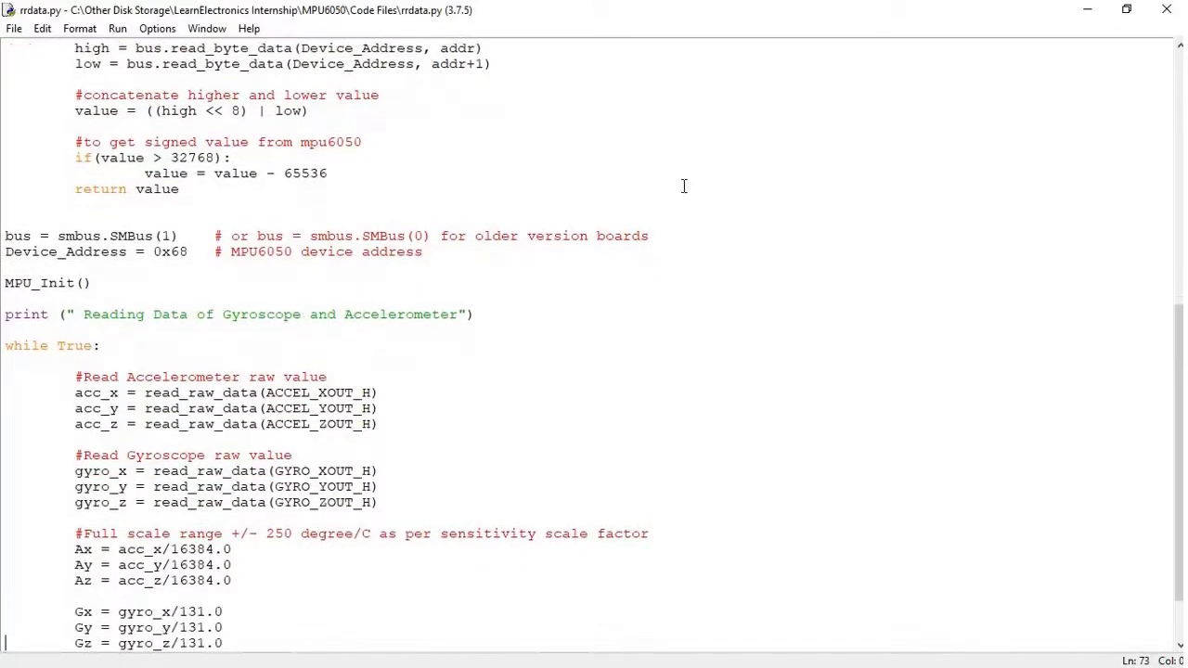
scroll("down", 3)
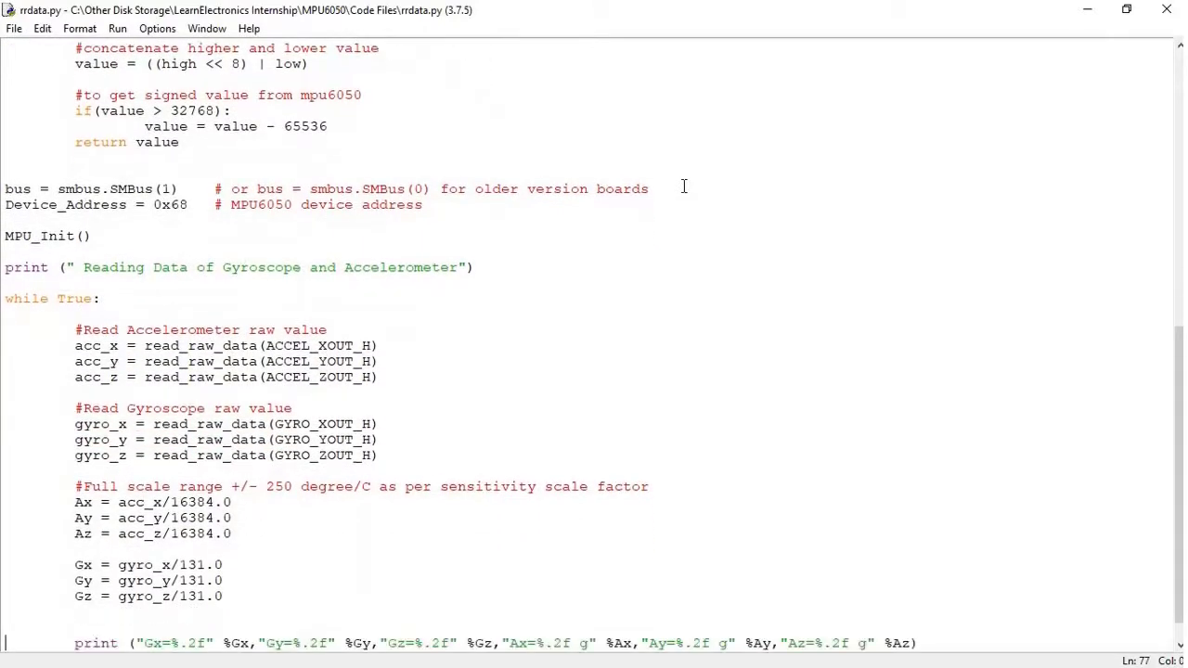
scroll("down", 3)
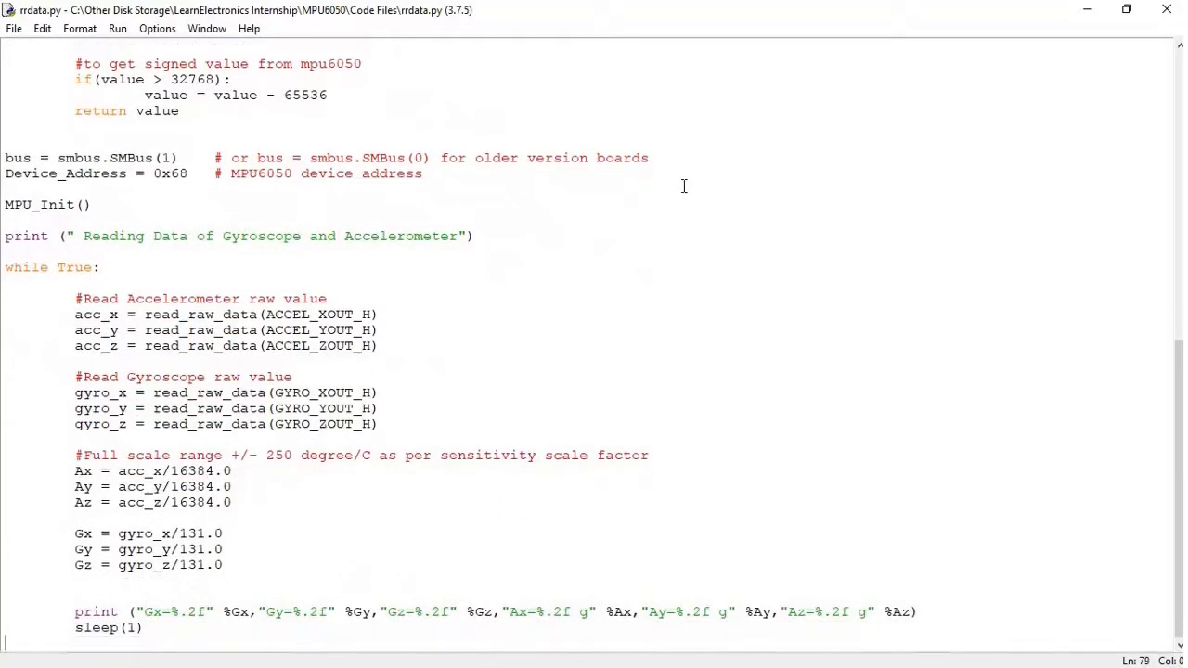